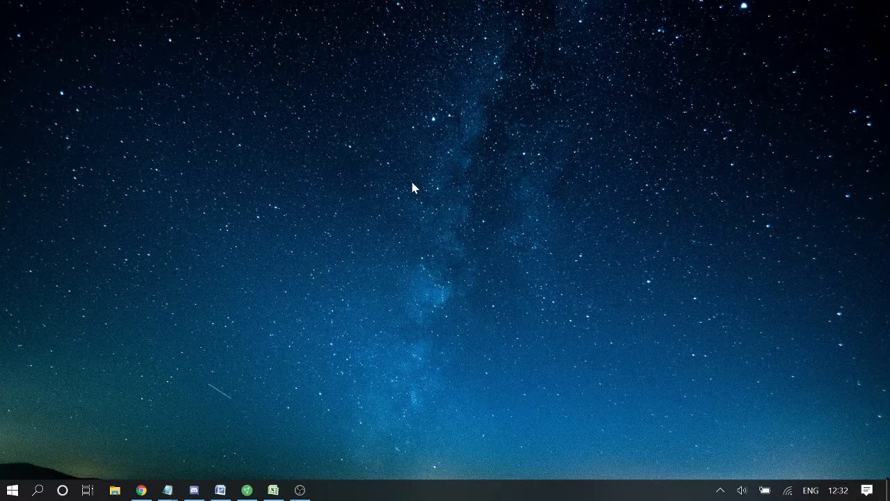
mouse_move(361, 135)
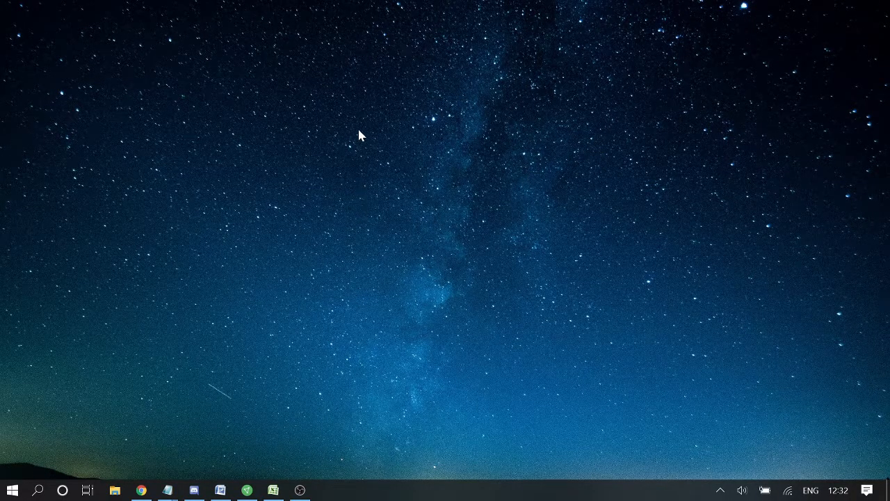
mouse_move(395, 270)
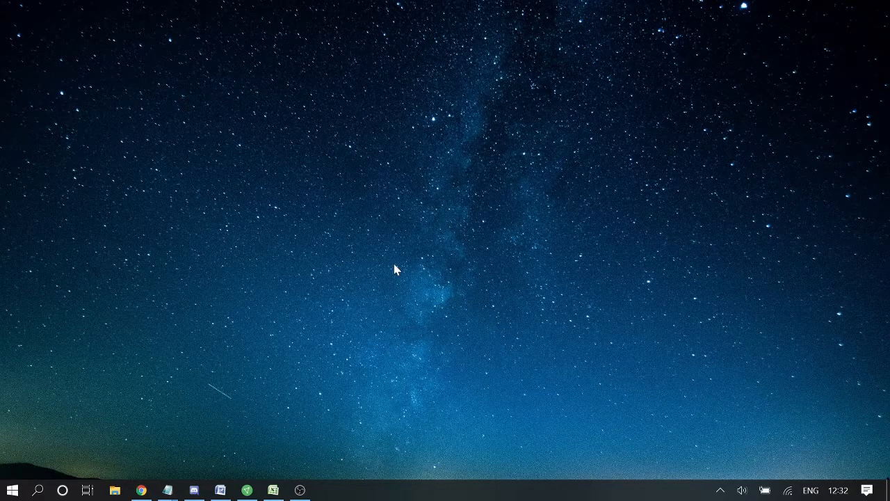
mouse_move(401, 94)
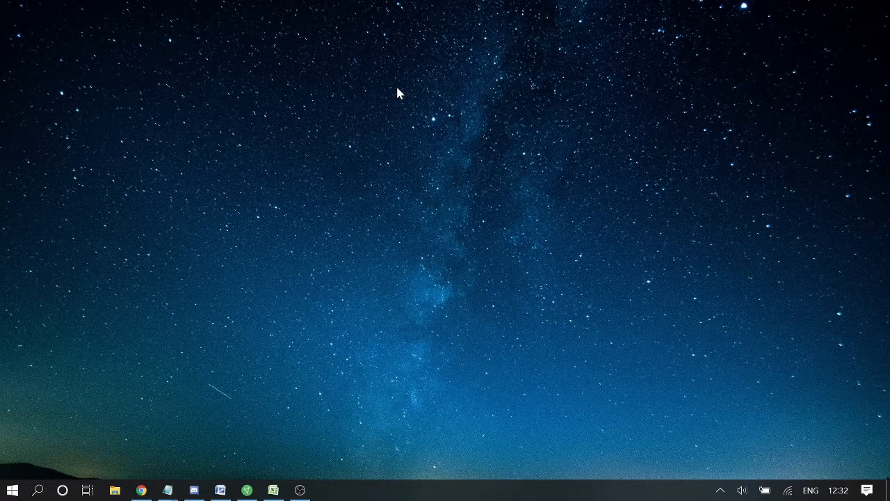
mouse_move(396, 106)
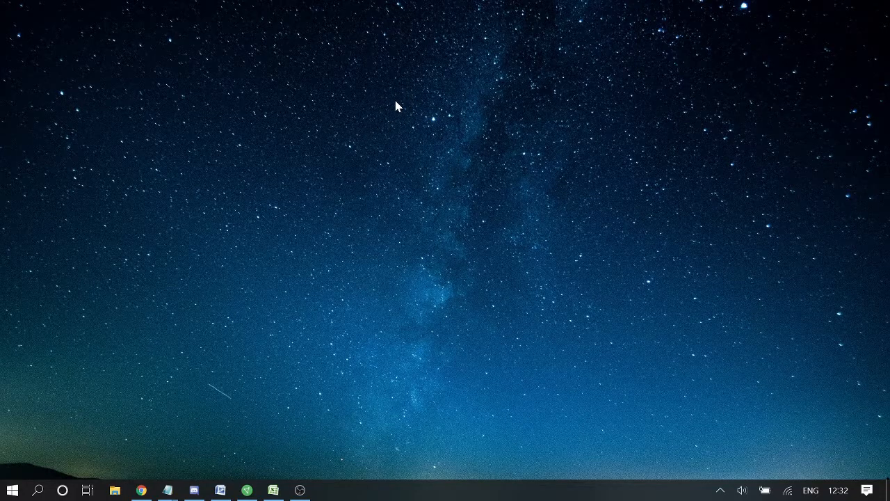
mouse_move(384, 97)
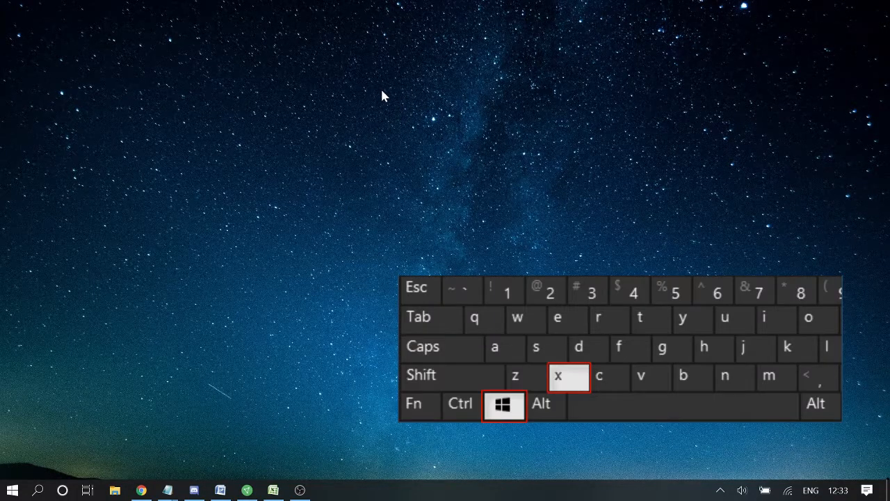
Step: Bring up the Win+X Quick Link menu listing Device Manager and other system tools
key("win+x")
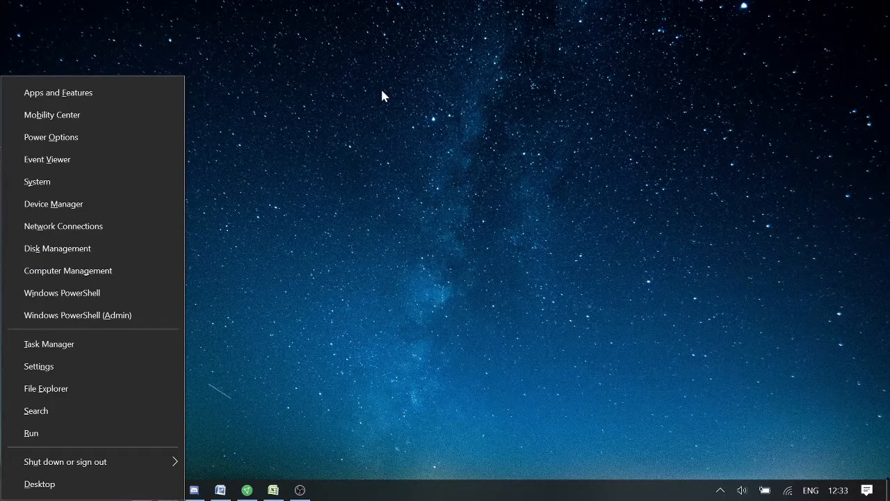
mouse_move(53, 203)
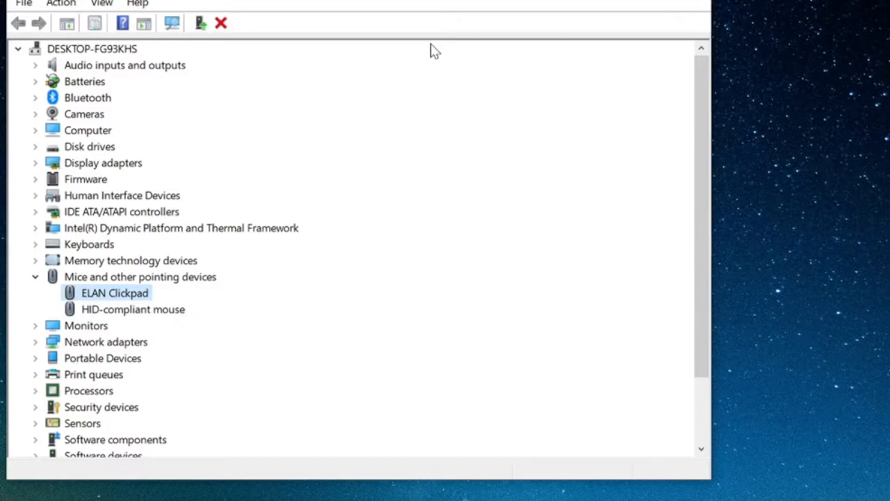
Step: Show Properties for the HID-compliant mouse under Mice and other pointing devices
left_click(134, 309)
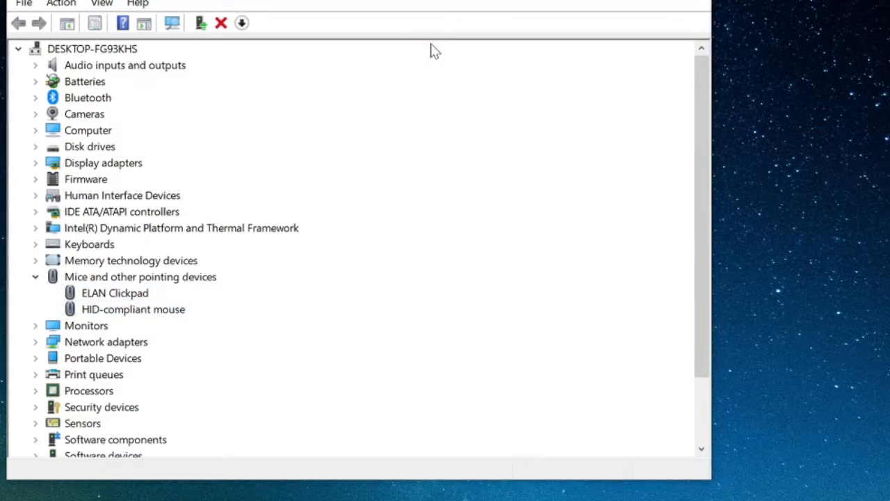
double_click(133, 309)
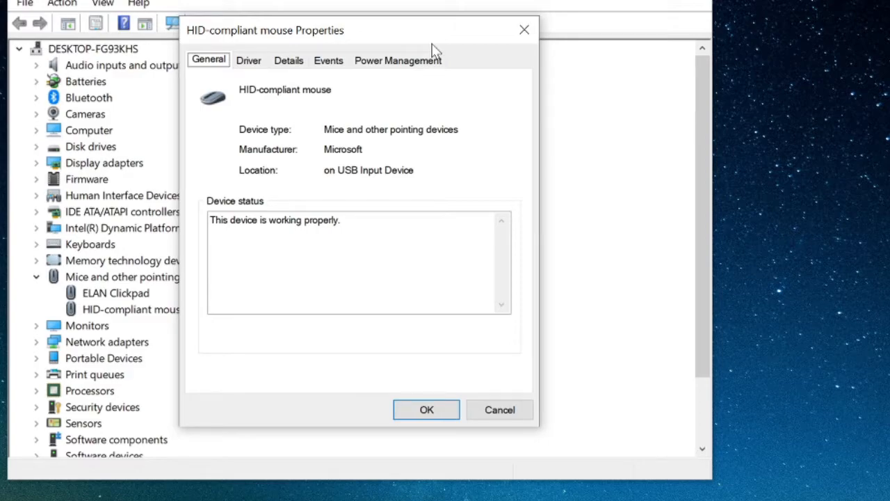
Step: From the Driver details, start Uninstall Device so its confirmation warning appears
left_click(249, 60)
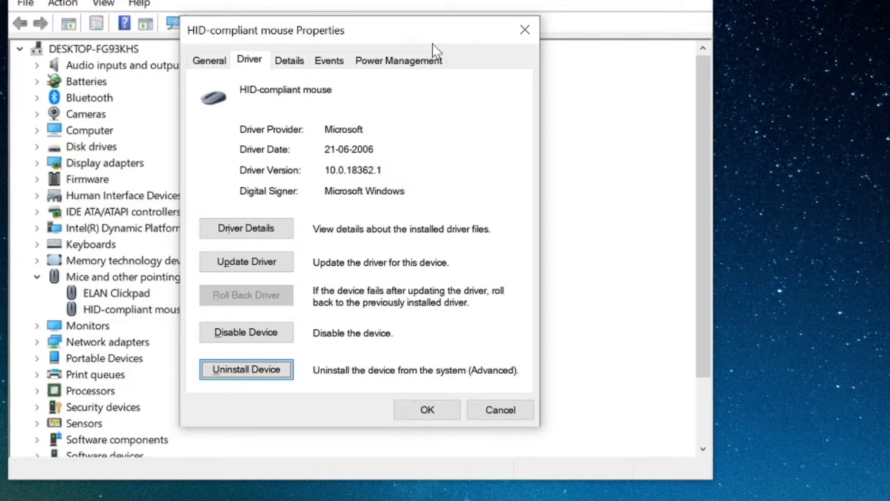
left_click(245, 370)
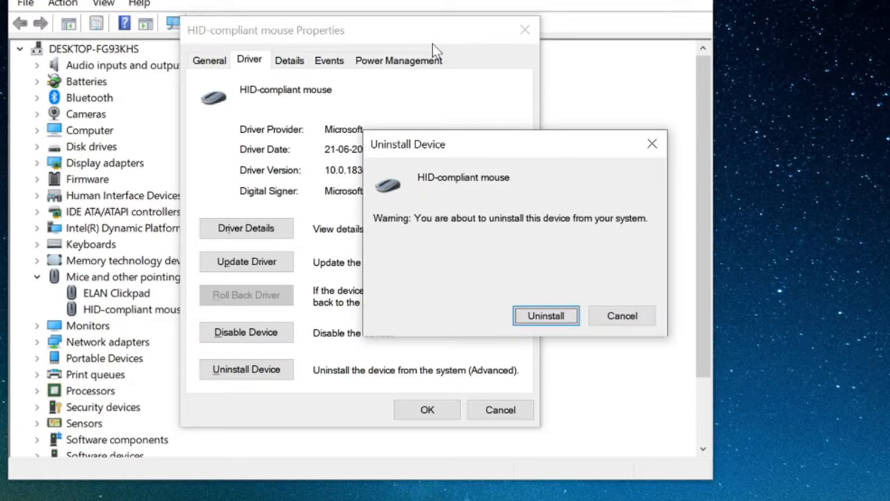